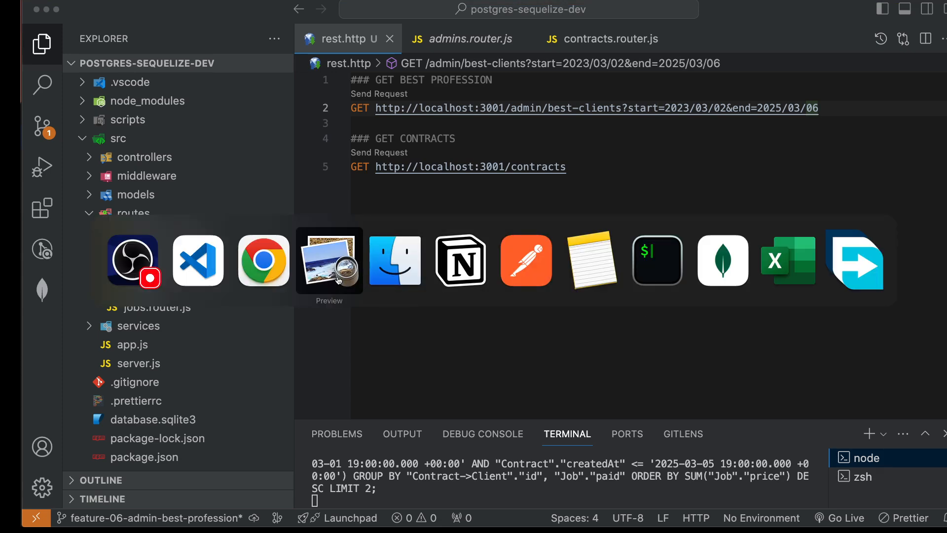
# - Review api-doc.pdf in Preview from Base URL through Example Request and back to the title page
pyautogui.click(330, 260)
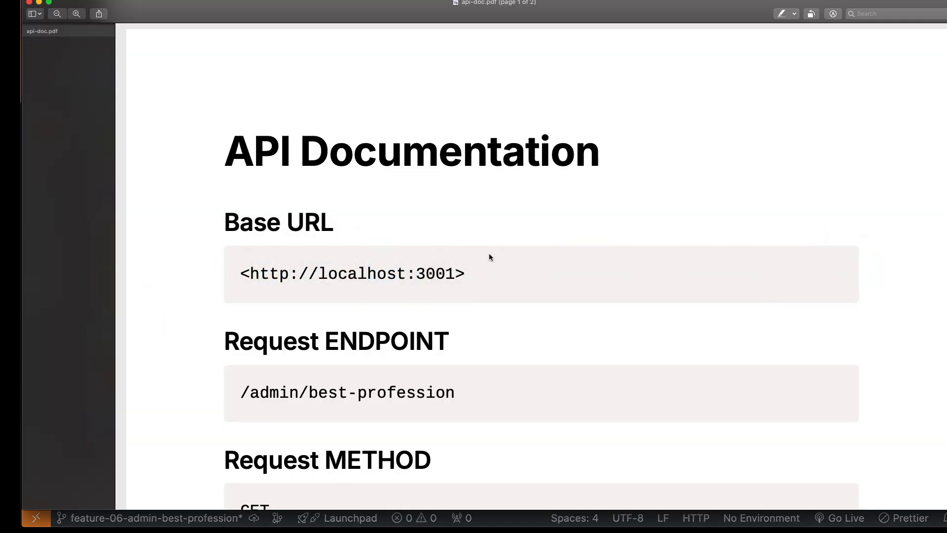
pyautogui.moveTo(501, 261)
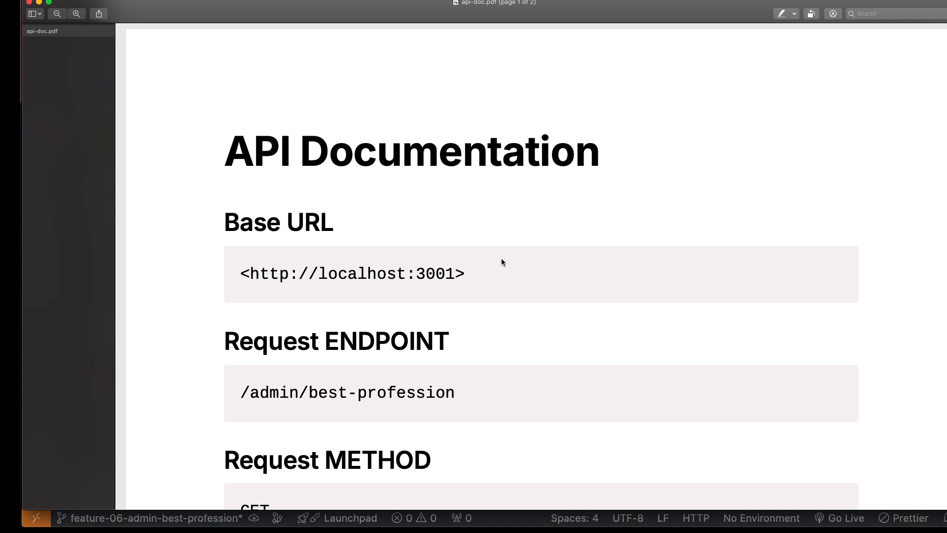
pyautogui.scroll(-3)
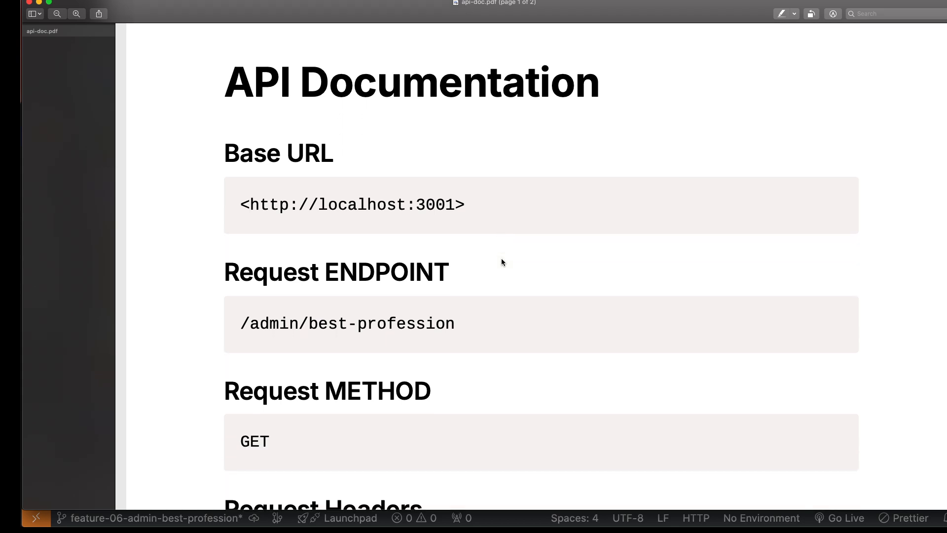
pyautogui.scroll(-3)
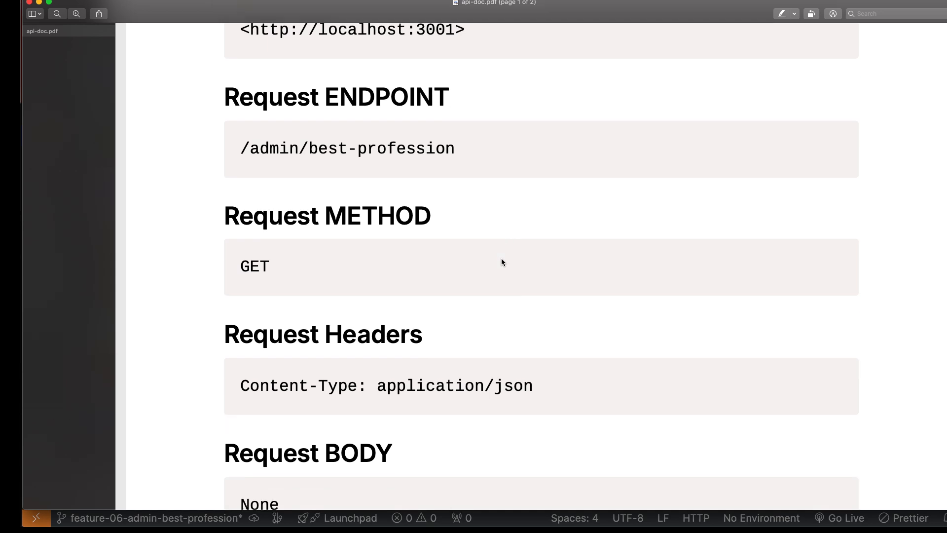
pyautogui.scroll(-3)
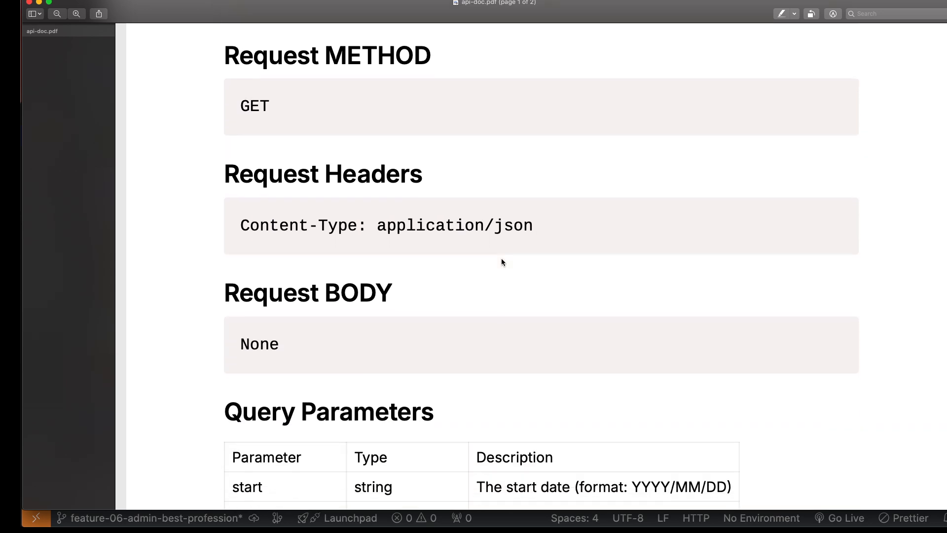
pyautogui.scroll(-3)
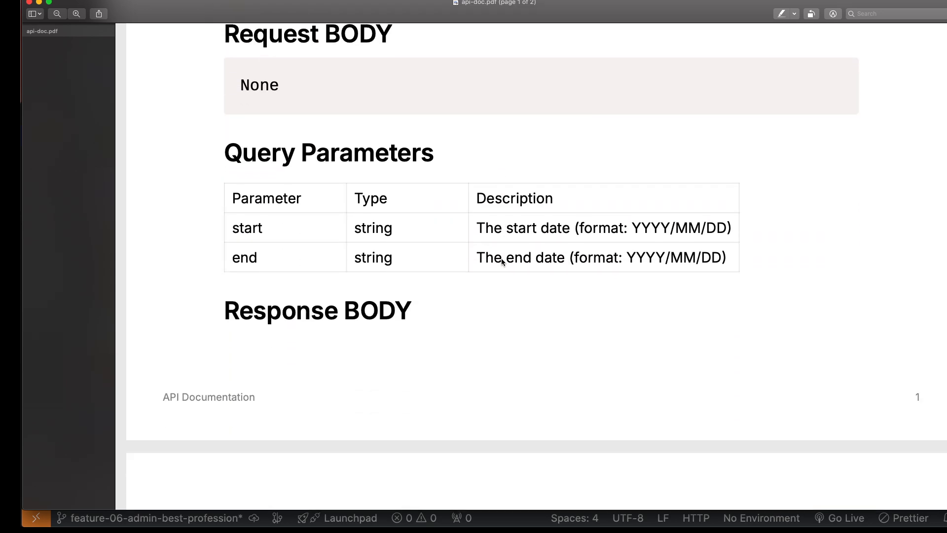
pyautogui.scroll(-3)
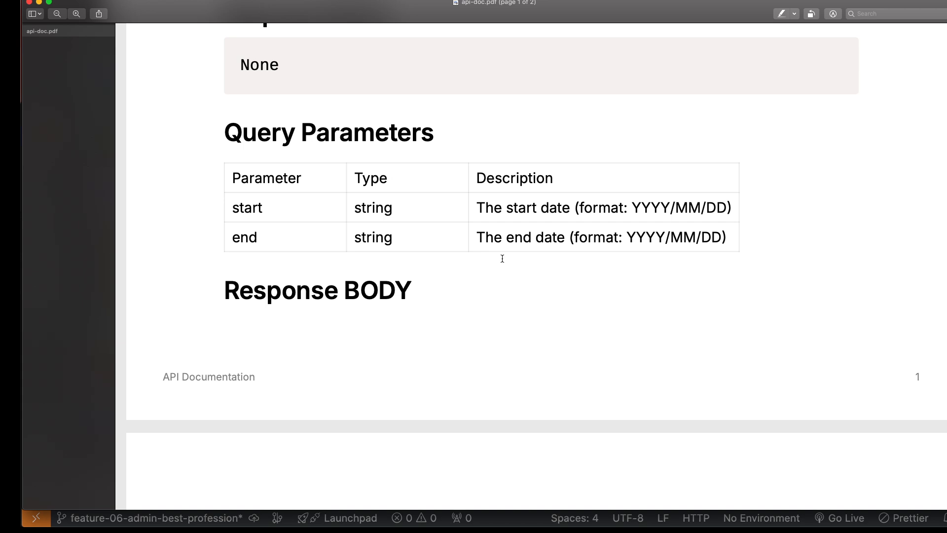
pyautogui.scroll(-3)
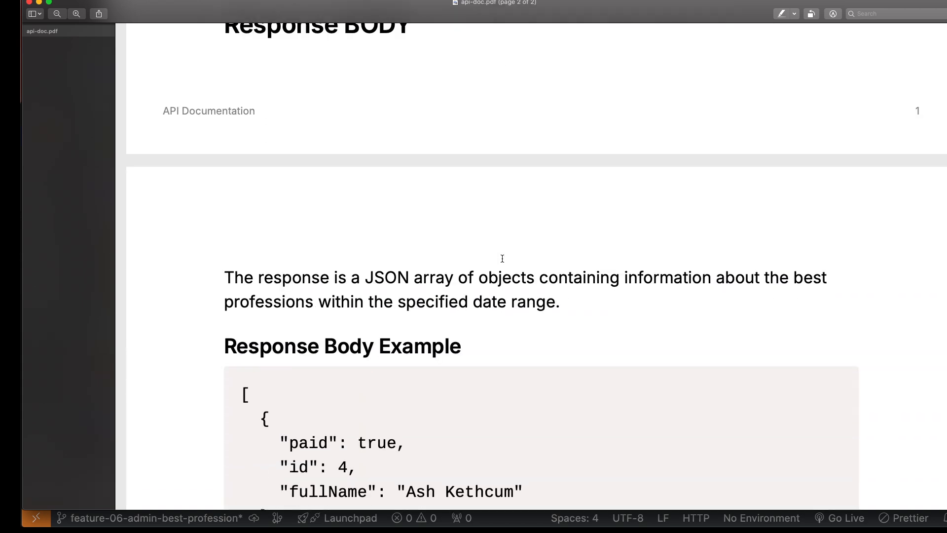
pyautogui.scroll(-3)
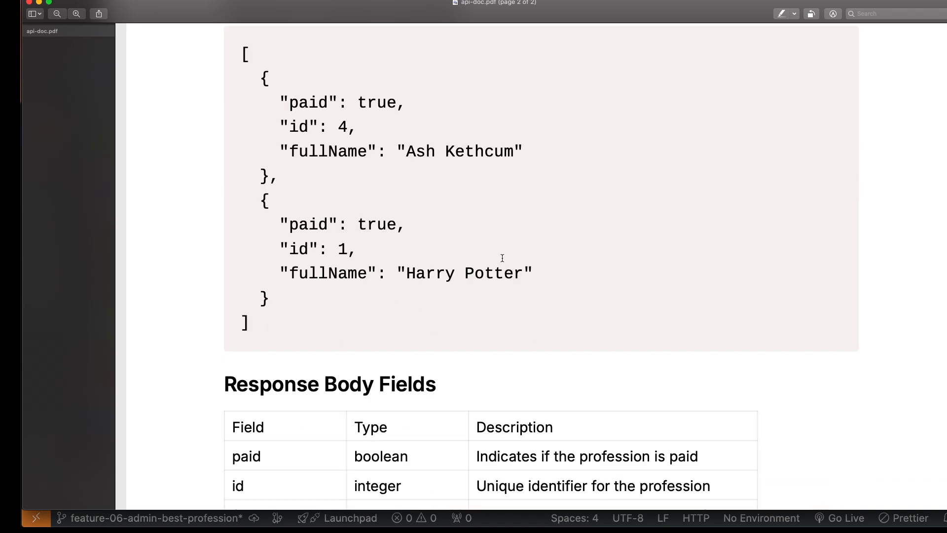
pyautogui.scroll(-3)
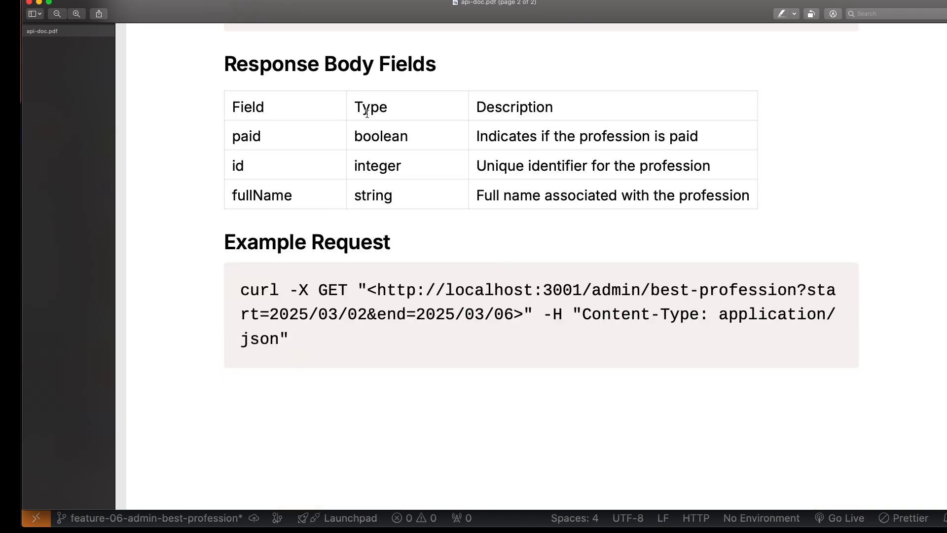
pyautogui.scroll(-3)
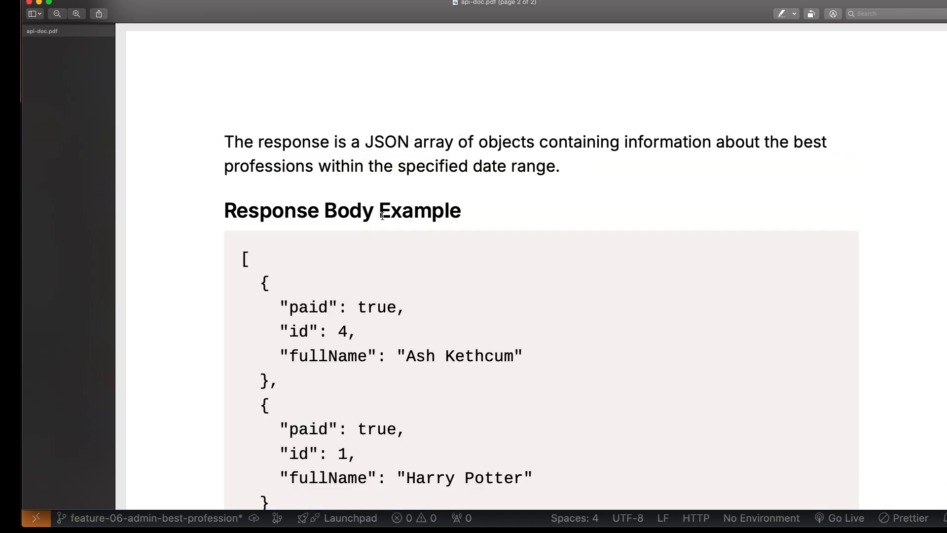
pyautogui.scroll(3)
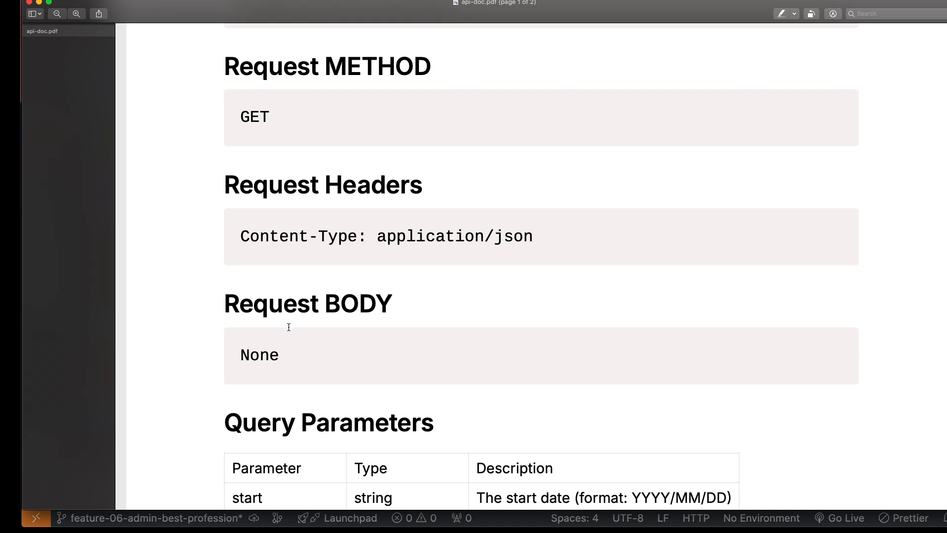
pyautogui.scroll(3)
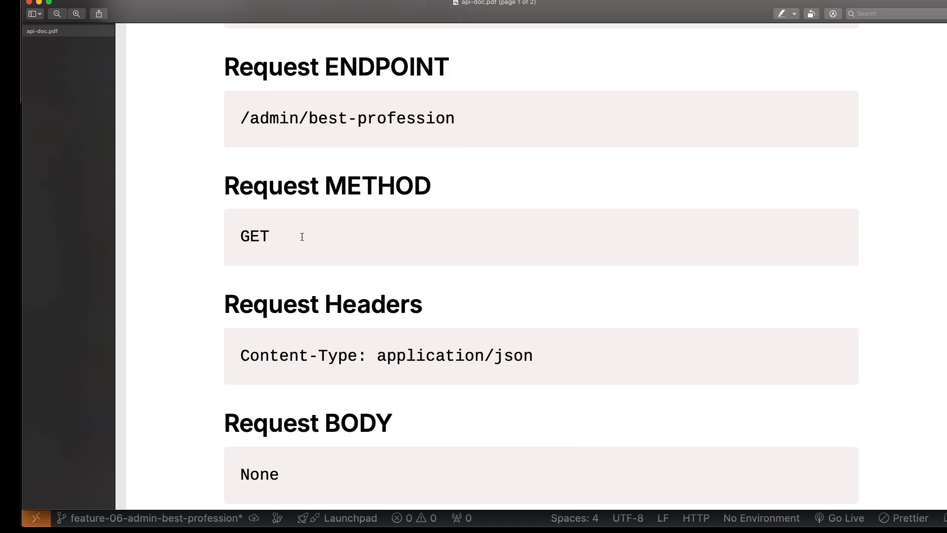
pyautogui.scroll(3)
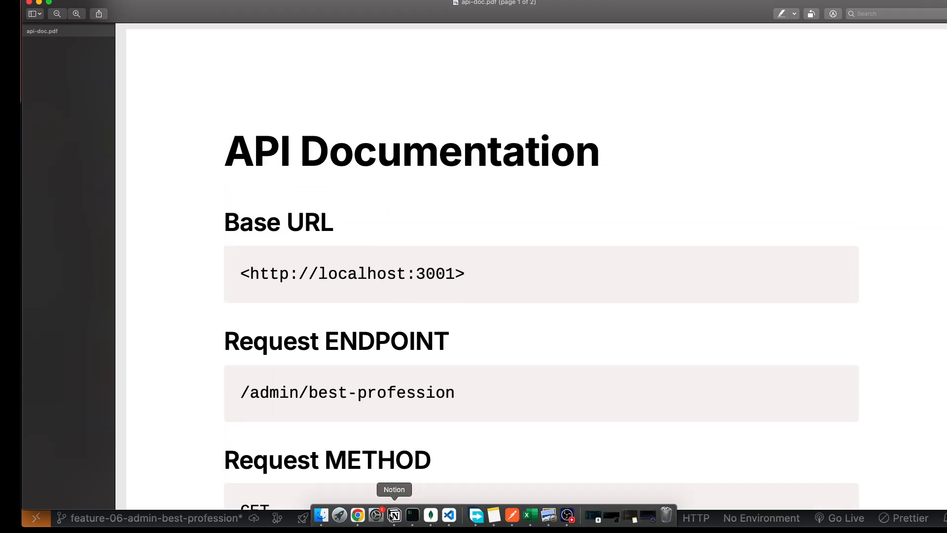
# - Bring up admins.router.js with the best-profession and best-clients route validations in VS Code
pyautogui.click(357, 515)
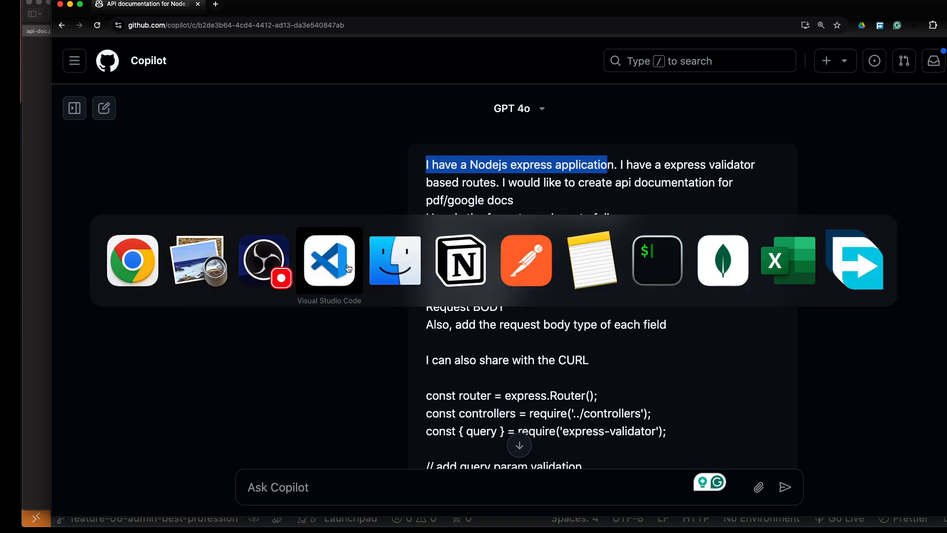
pyautogui.click(329, 260)
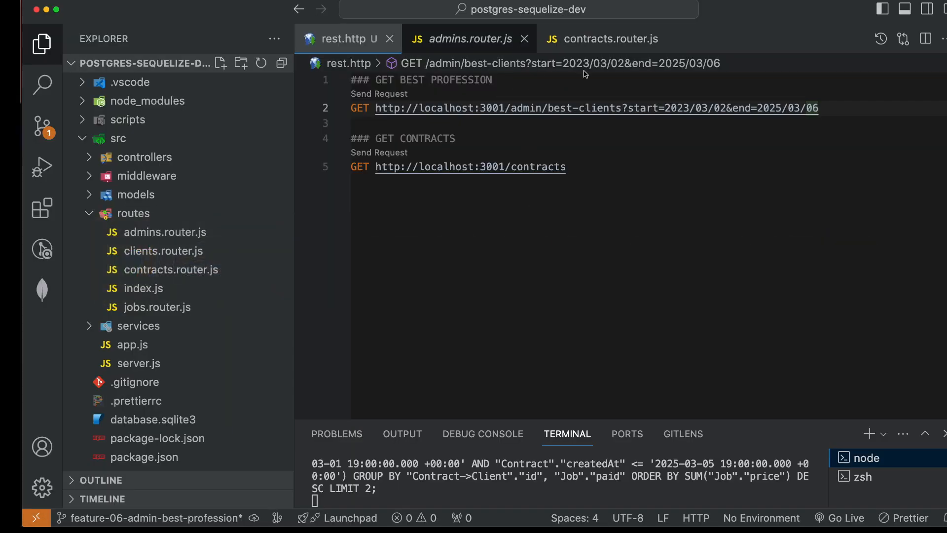
pyautogui.click(467, 39)
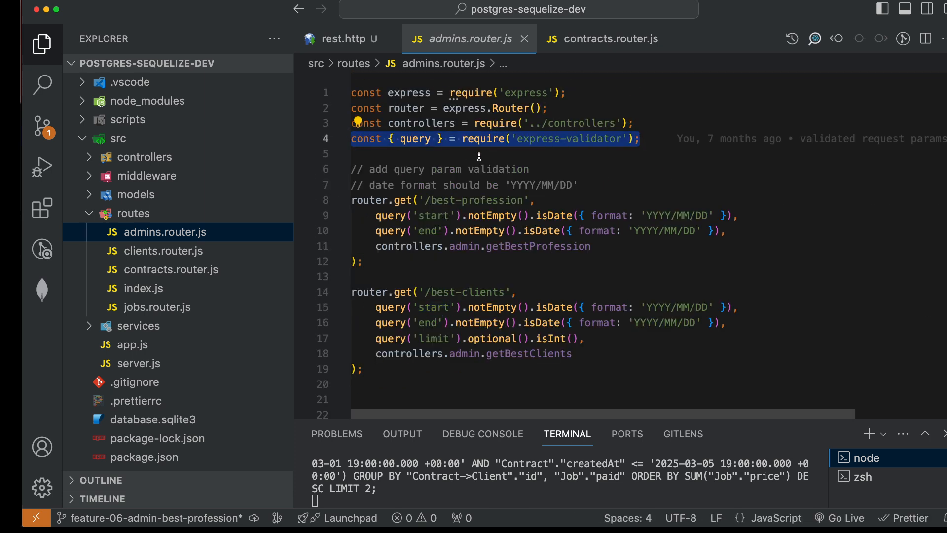
pyautogui.moveTo(490, 156)
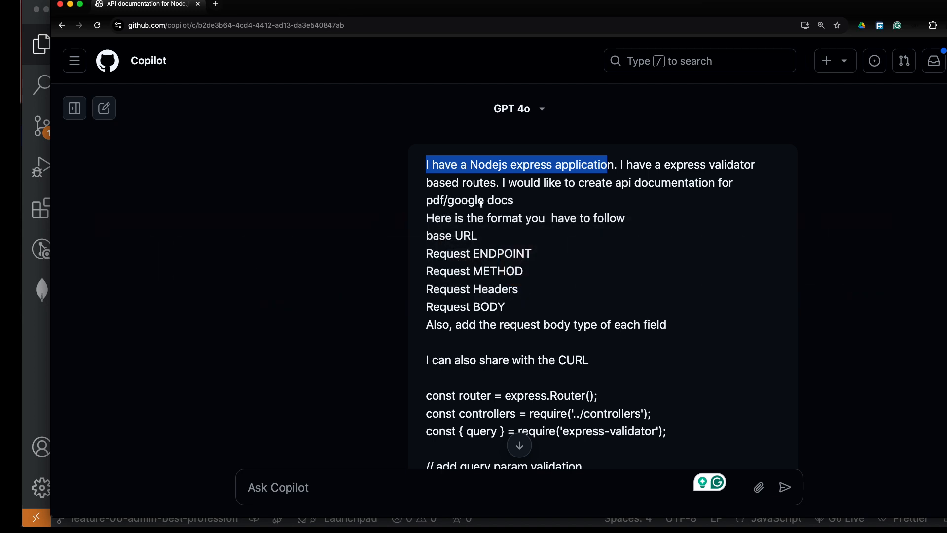
pyautogui.moveTo(482, 192)
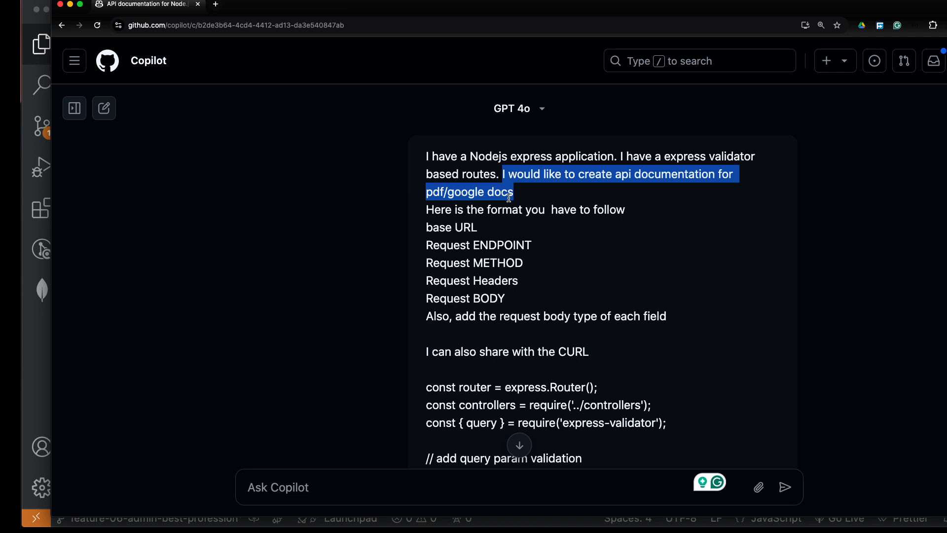
# - Review the Copilot prompt with the format list, router code and best-profession request example
pyautogui.click(515, 198)
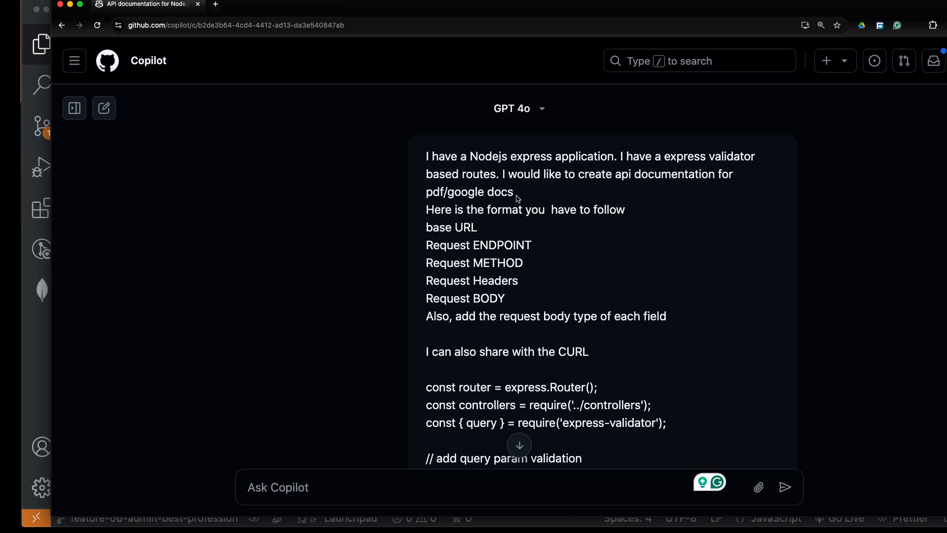
pyautogui.scroll(-3)
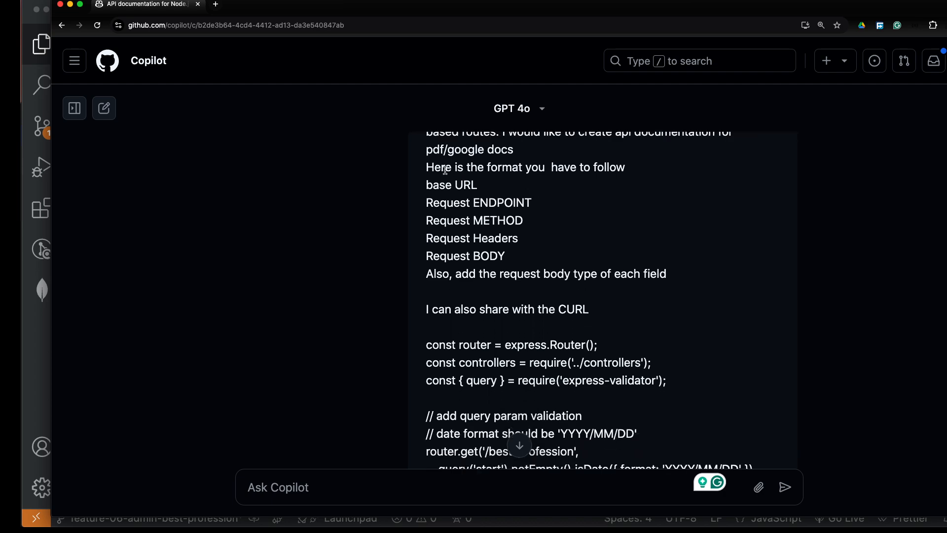
pyautogui.moveTo(585, 179)
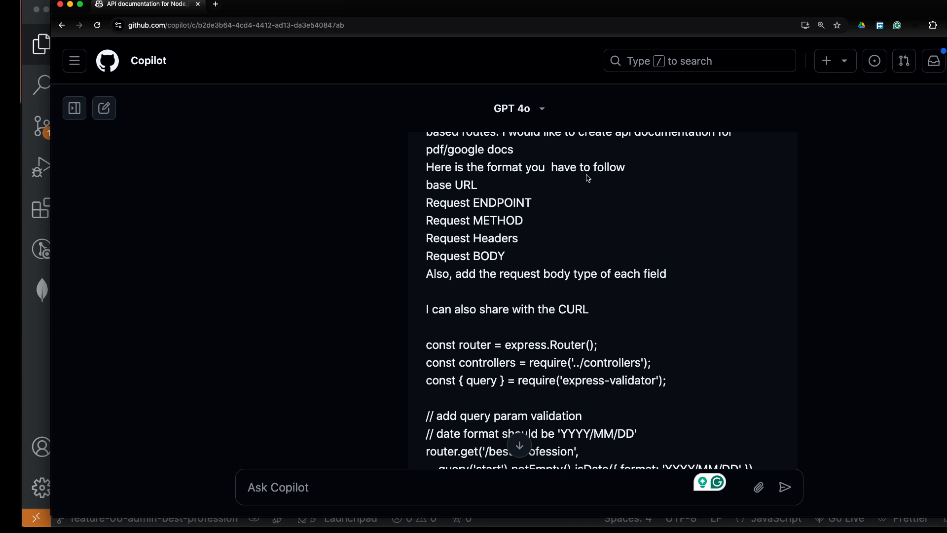
pyautogui.scroll(-3)
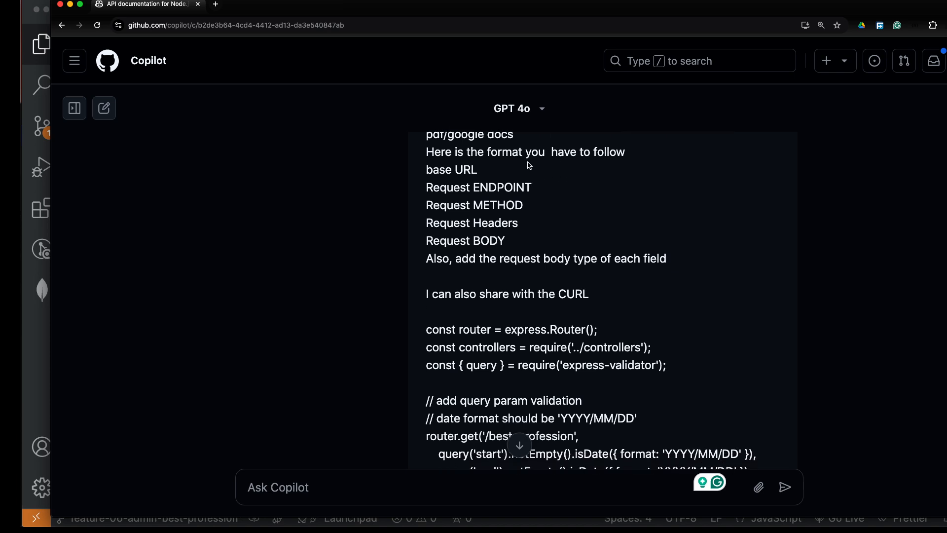
pyautogui.moveTo(446, 183)
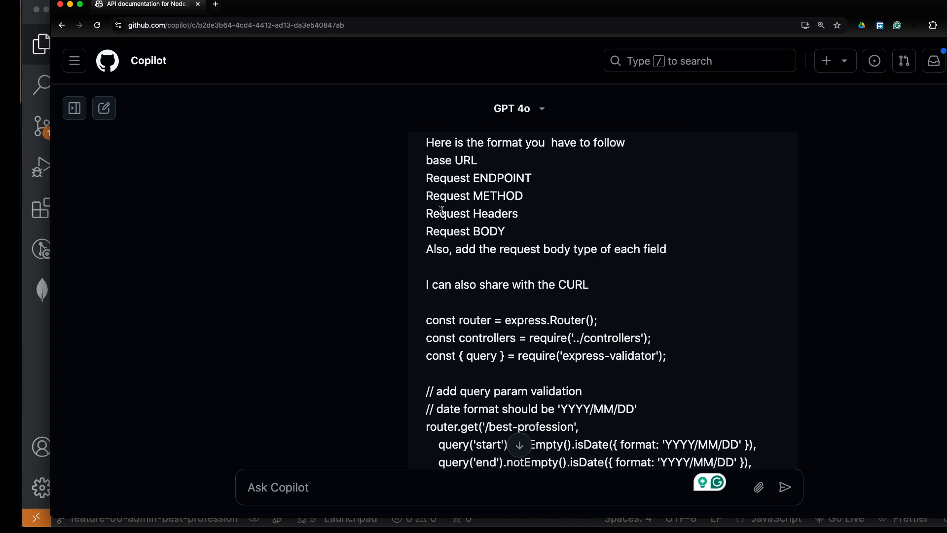
pyautogui.scroll(-3)
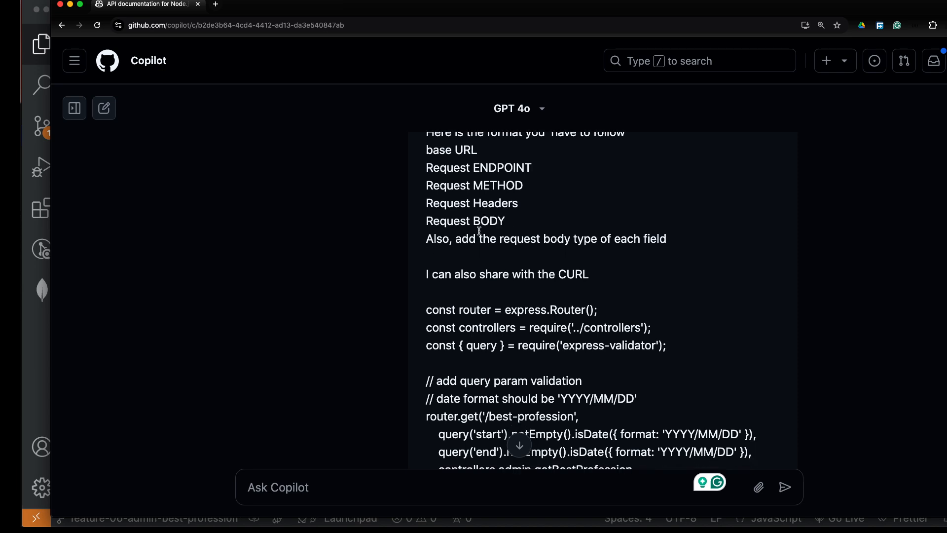
pyautogui.scroll(-3)
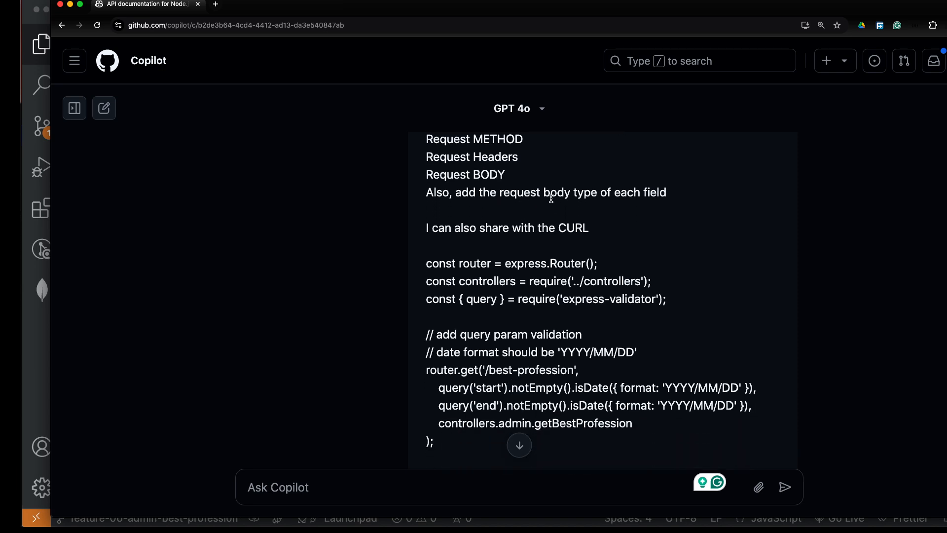
pyautogui.moveTo(569, 216)
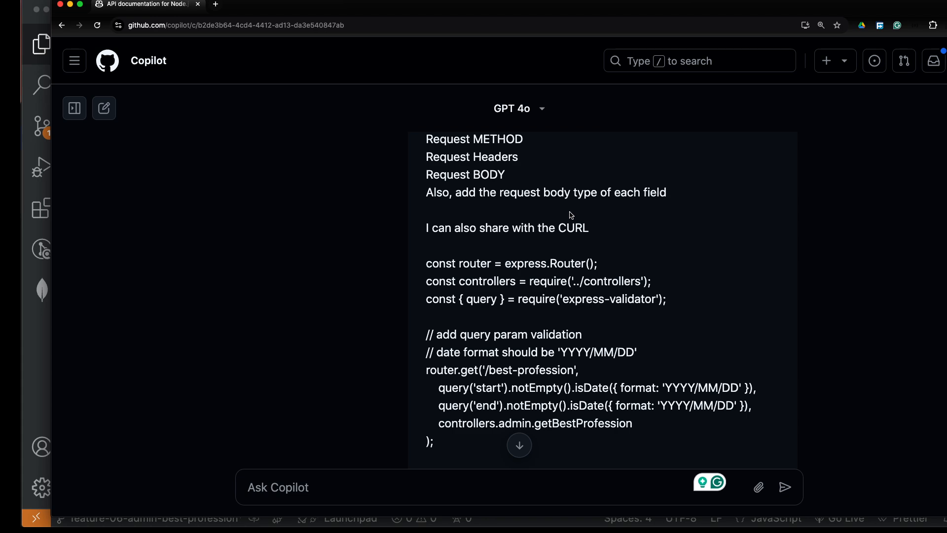
pyautogui.scroll(-3)
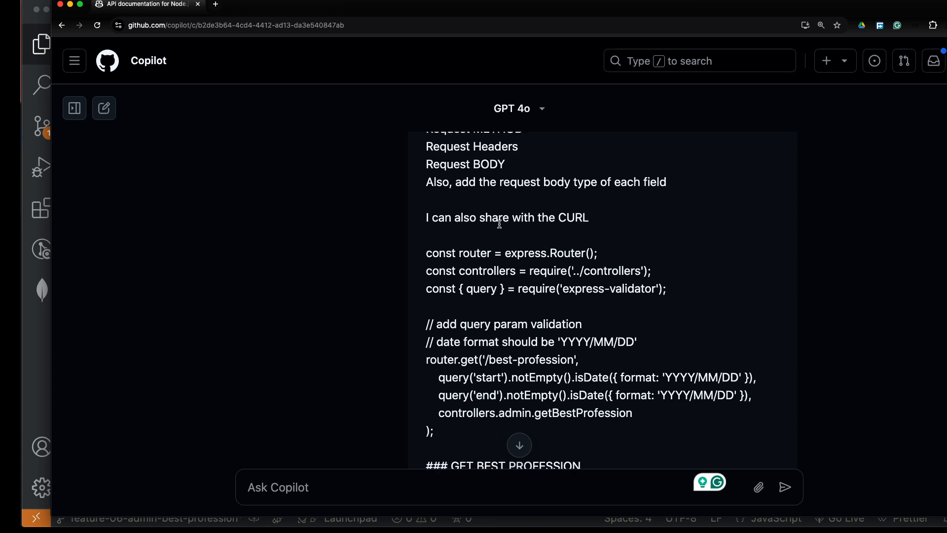
pyautogui.scroll(-3)
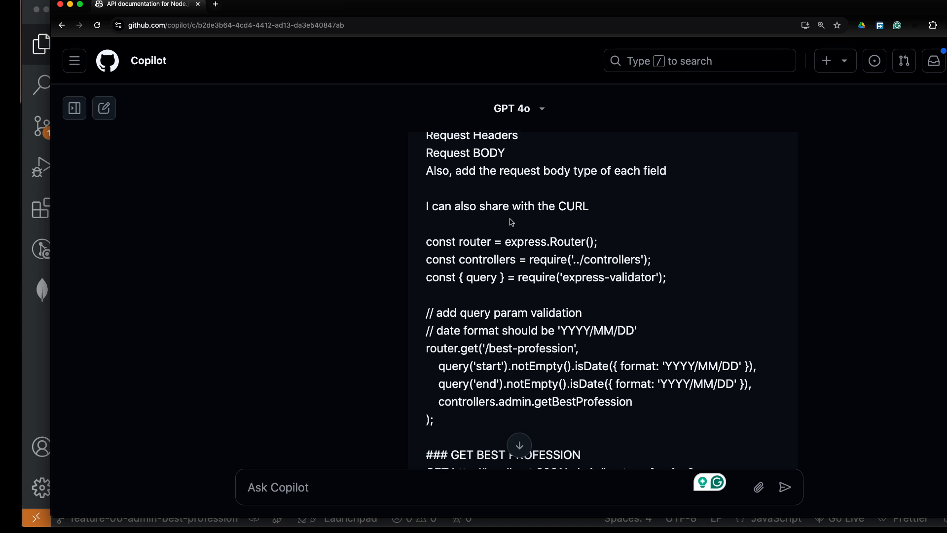
pyautogui.scroll(-3)
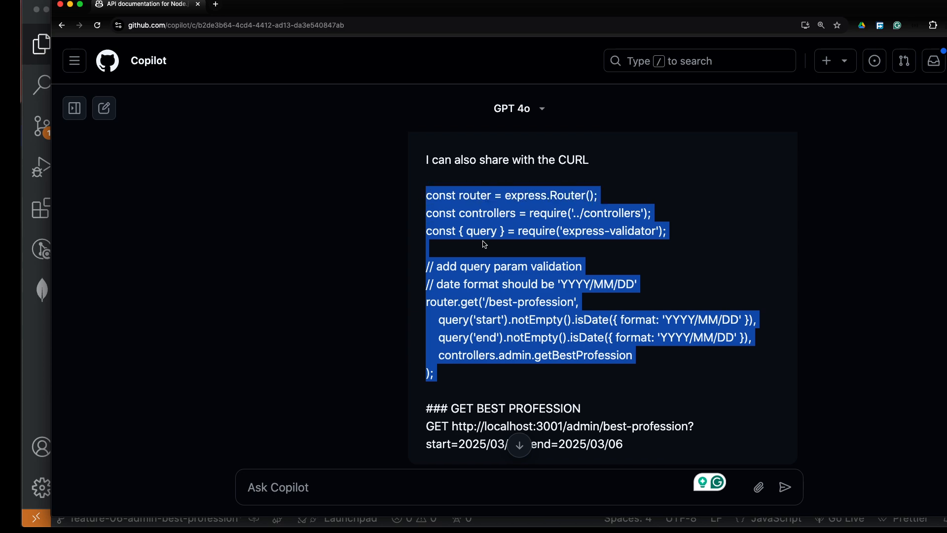
pyautogui.moveTo(491, 244)
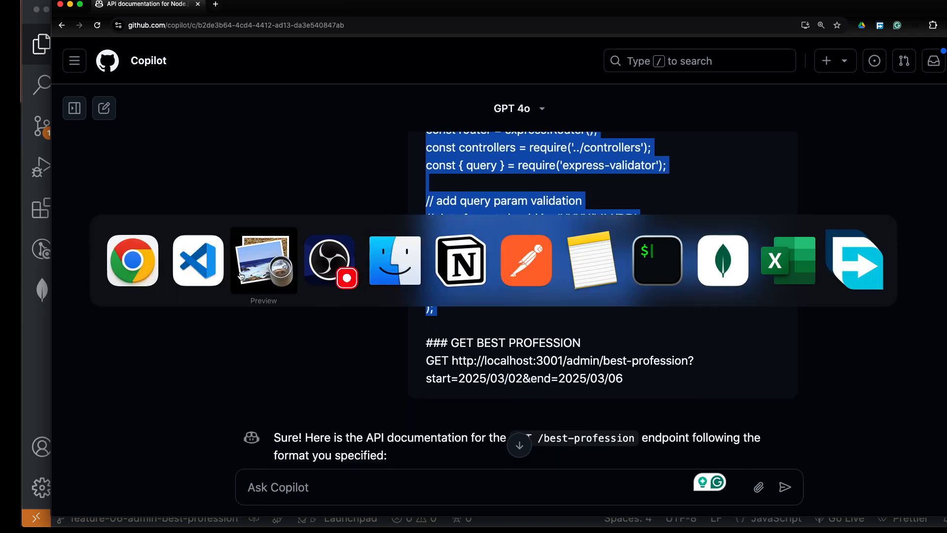
# - Check the best-profession route, then send the saved GET request in rest.http for a sample response
pyautogui.click(198, 261)
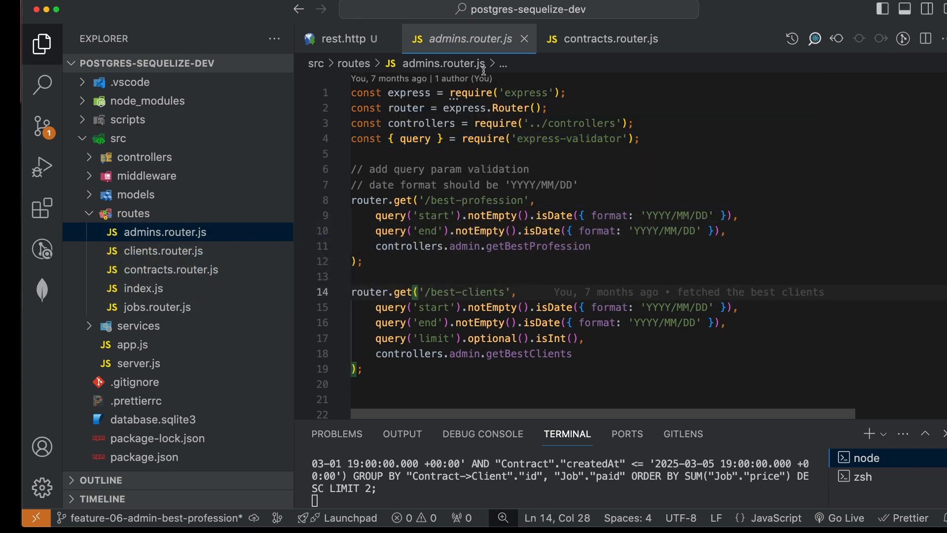
pyautogui.click(345, 39)
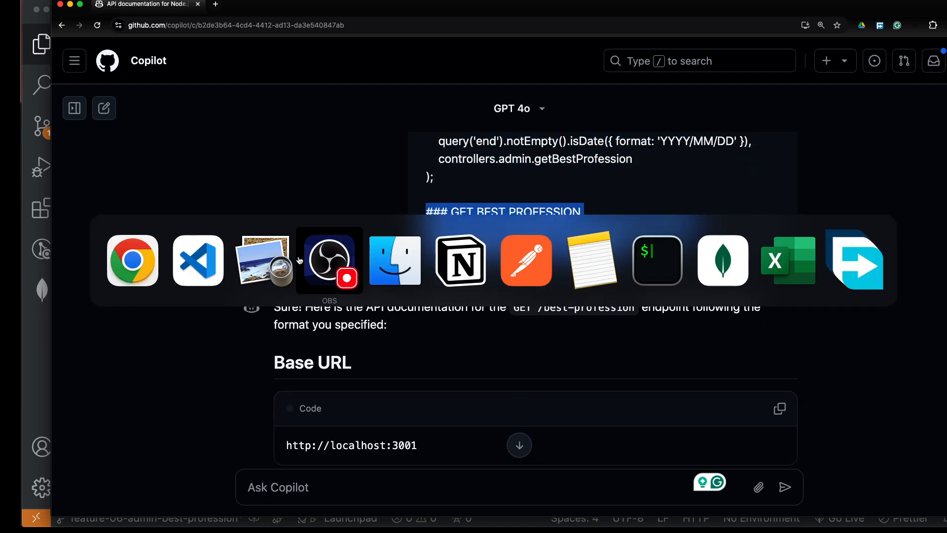
pyautogui.click(197, 260)
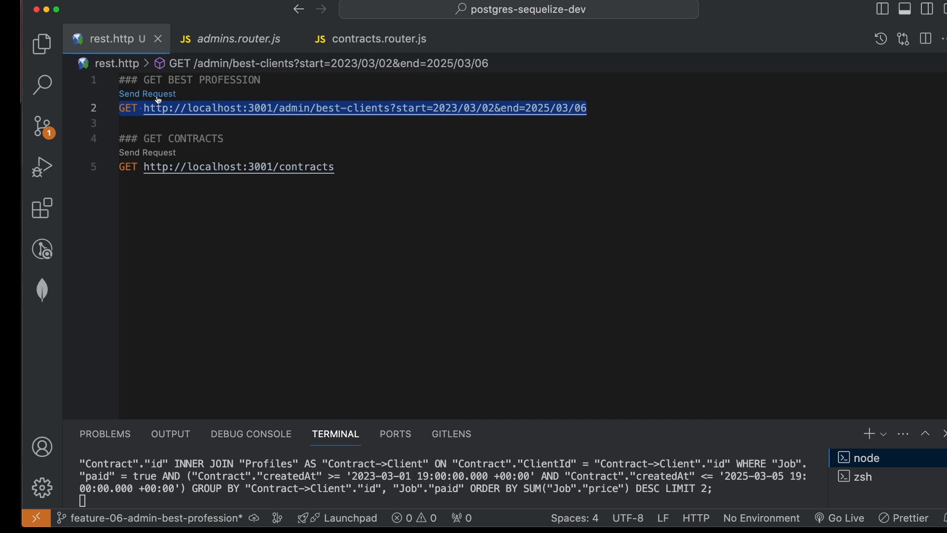
pyautogui.click(147, 94)
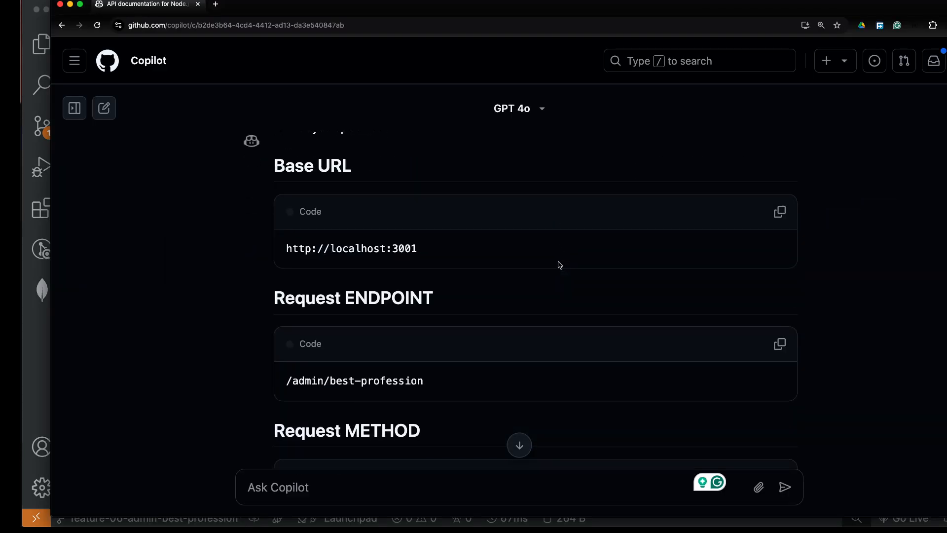
# - Read through Copilot's extended answer with the response body, field table and curl example
pyautogui.scroll(-3)
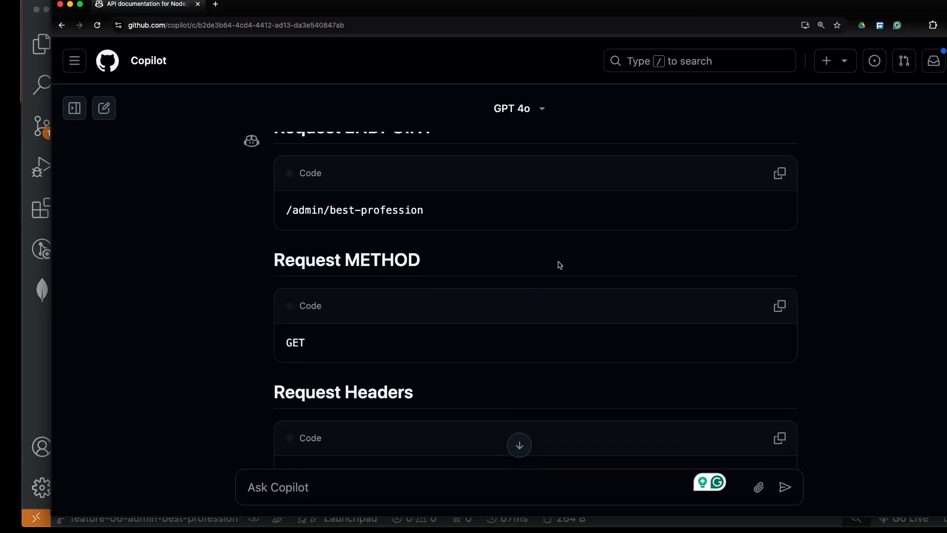
pyautogui.scroll(-3)
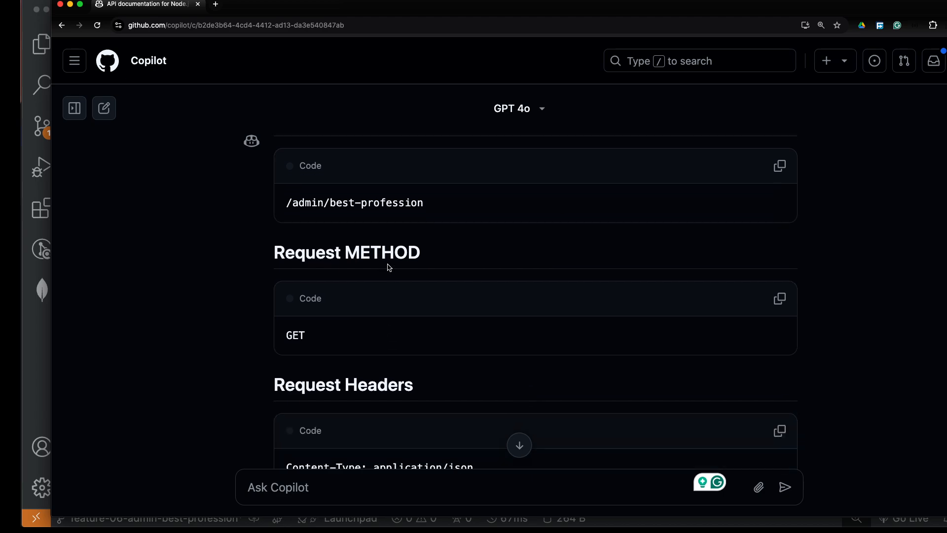
pyautogui.scroll(-3)
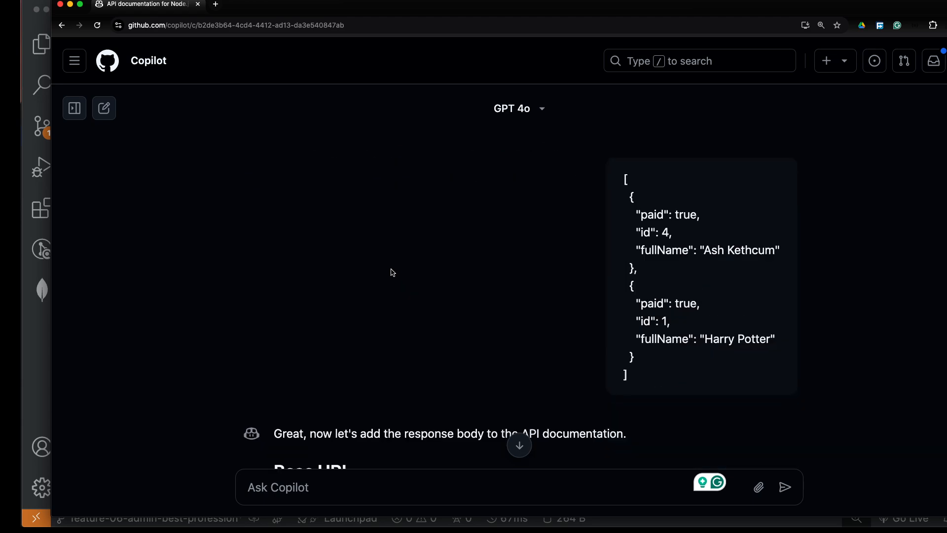
pyautogui.scroll(-3)
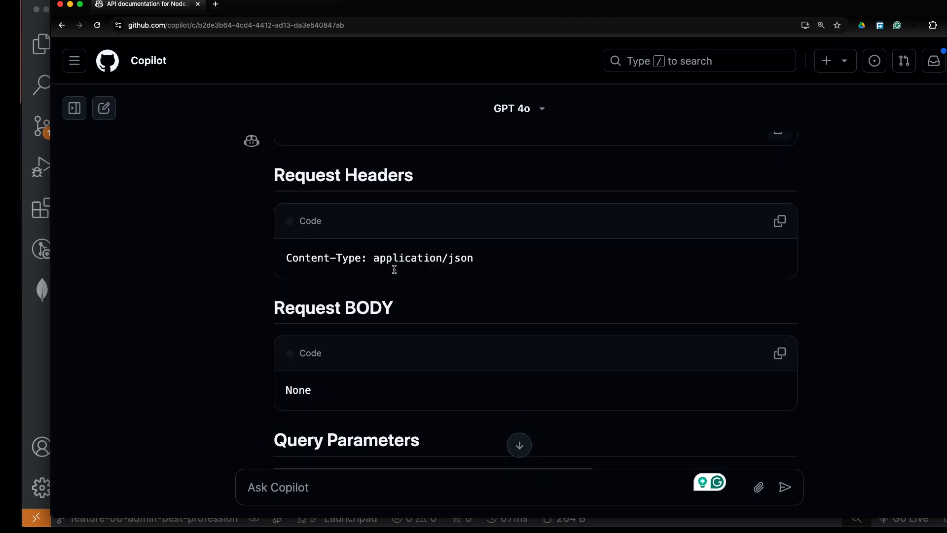
pyautogui.scroll(-3)
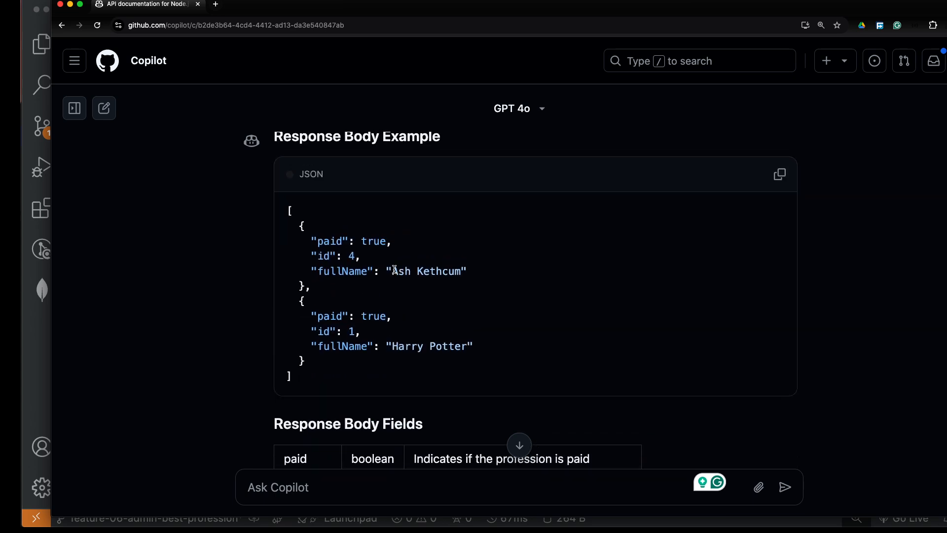
pyautogui.scroll(-3)
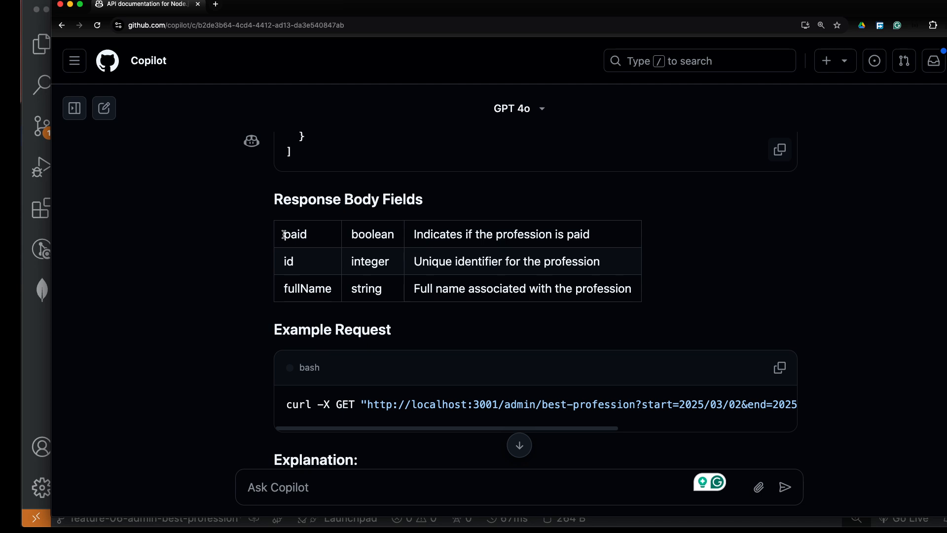
pyautogui.scroll(-3)
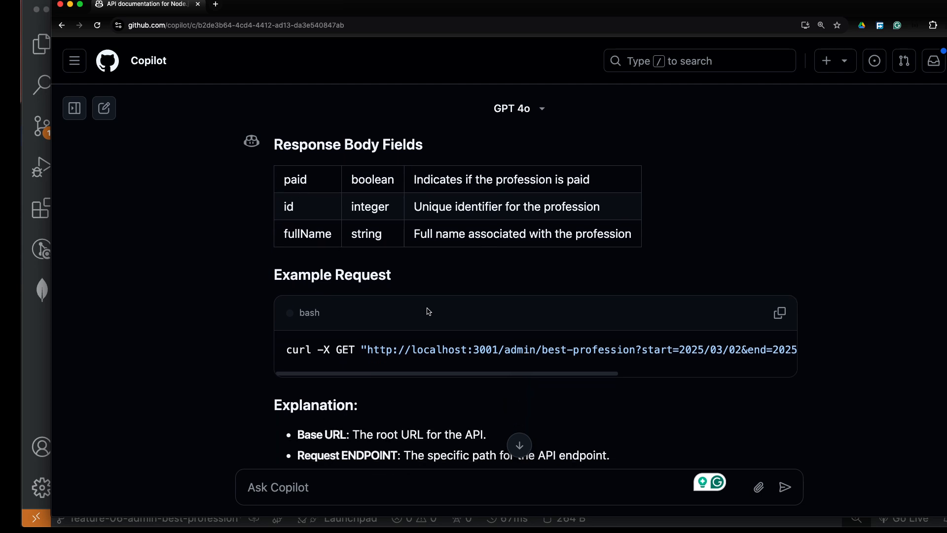
pyautogui.scroll(-3)
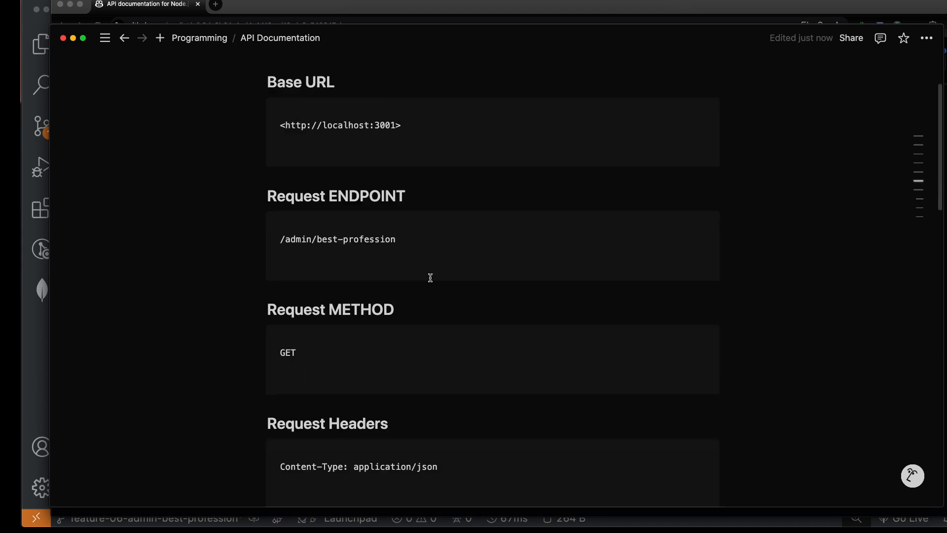
# - Export the Notion API Documentation page to PDF from the page options menu
pyautogui.scroll(3)
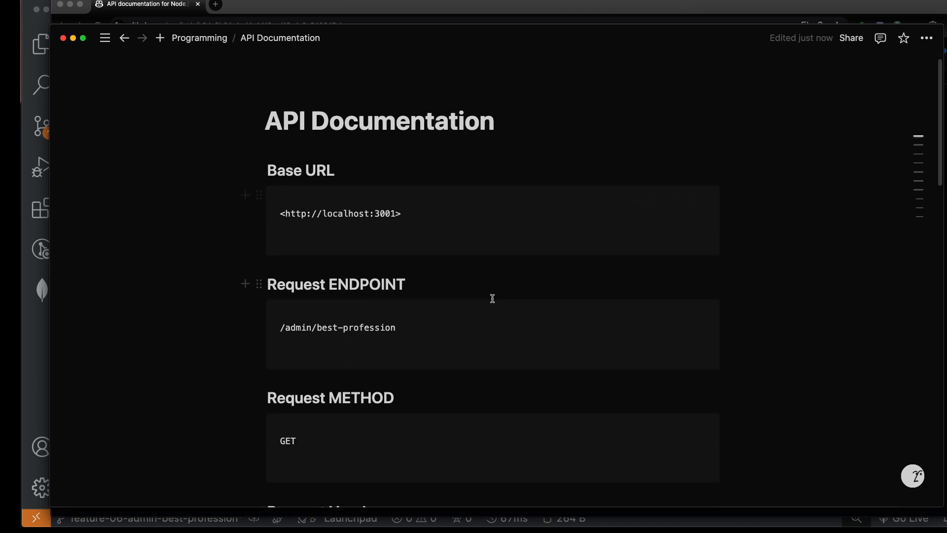
pyautogui.scroll(-3)
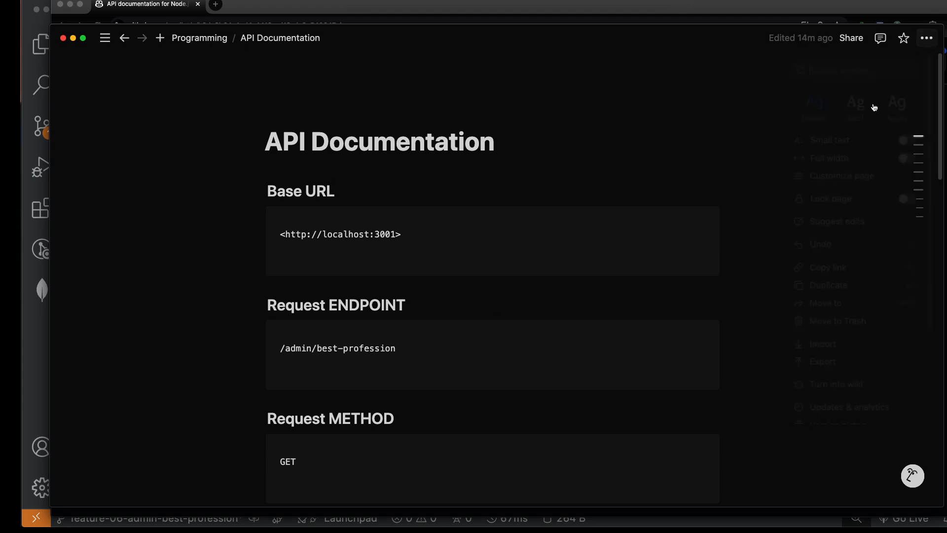
pyautogui.click(926, 37)
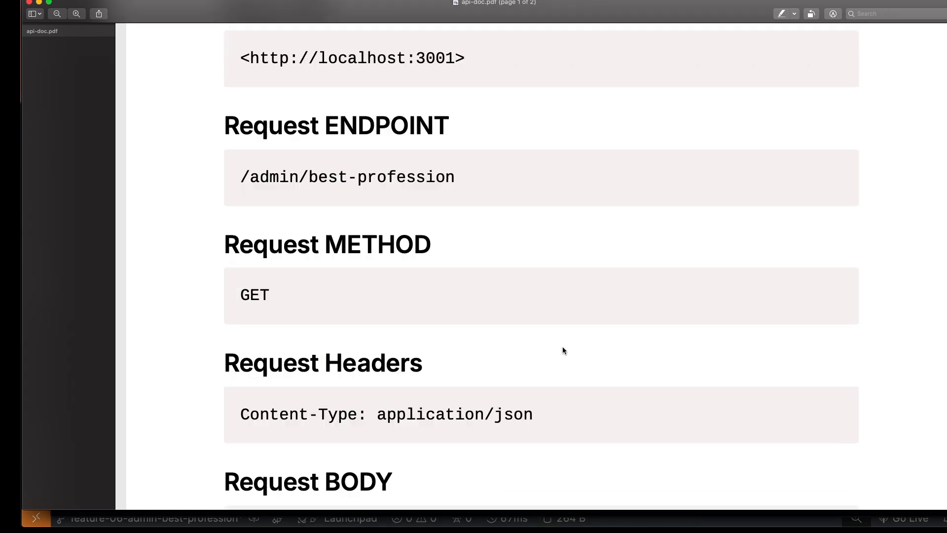
# - Scroll to page 2 of api-doc.pdf showing the response field table and curl example
pyautogui.scroll(-3)
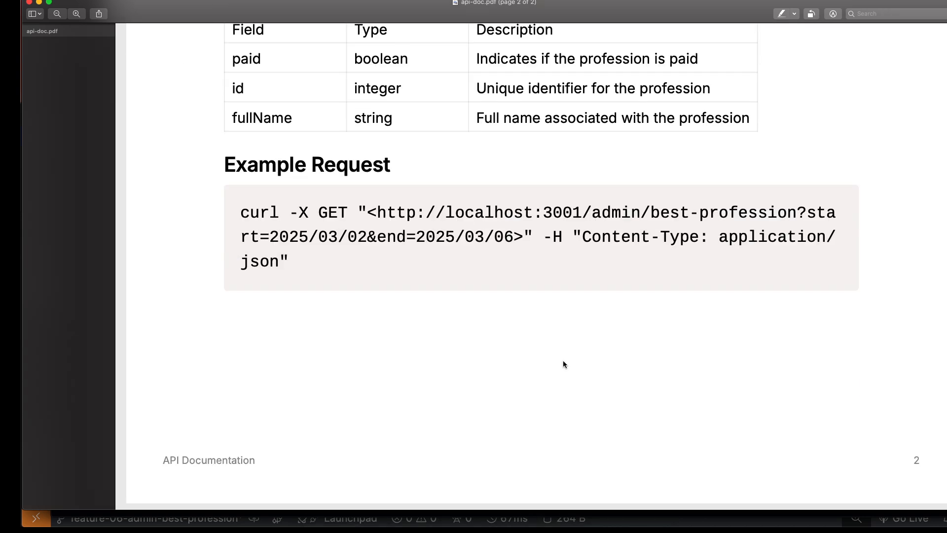